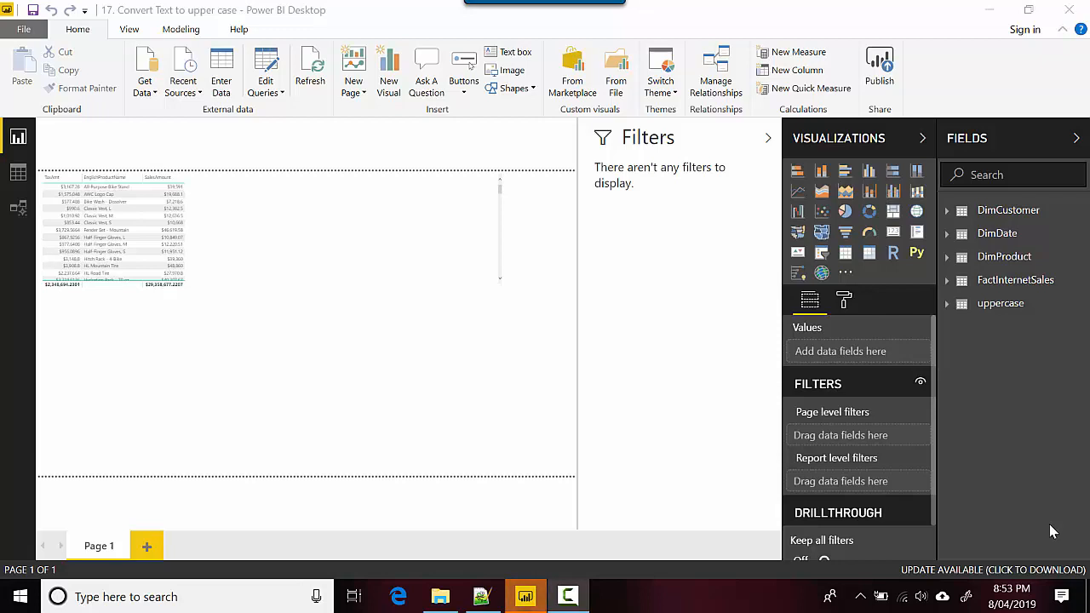
mouse_move(702, 305)
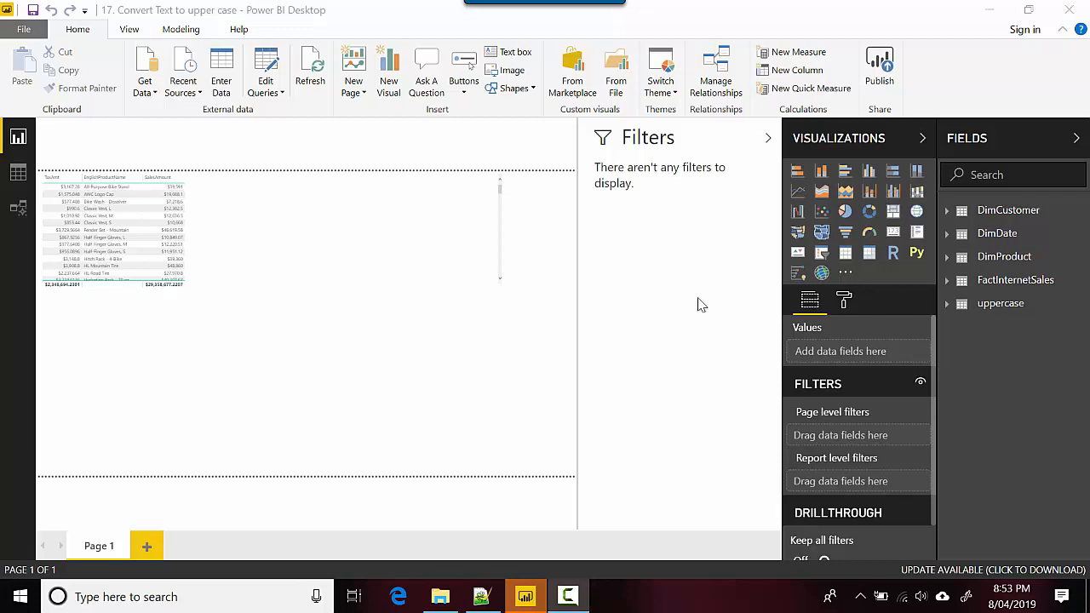
mouse_move(287, 98)
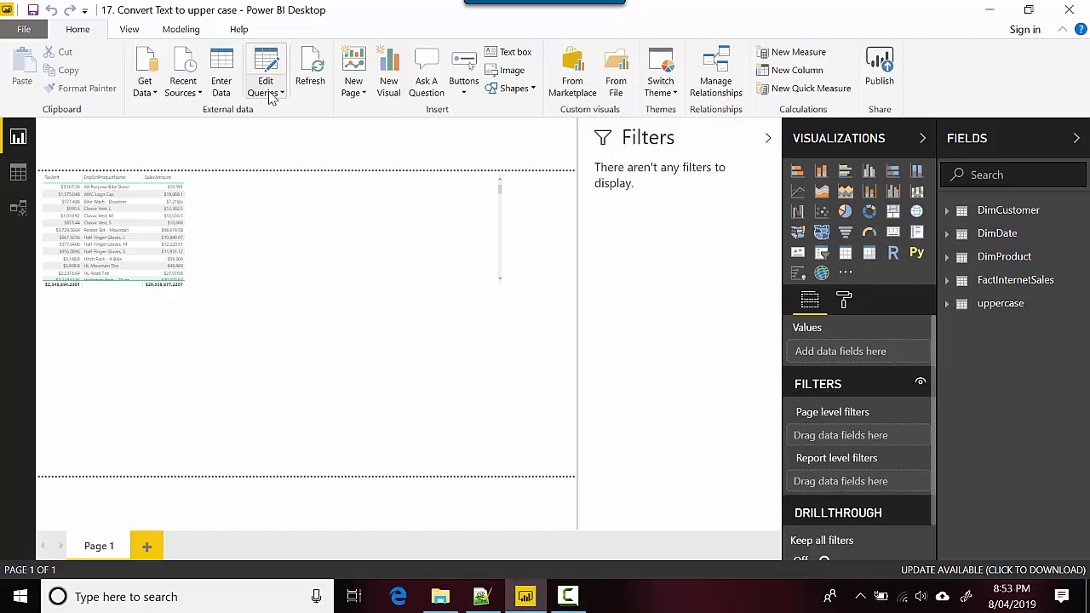
- Launch Power Query Editor from the Edit Queries dropdown, showing the five queries
click(266, 77)
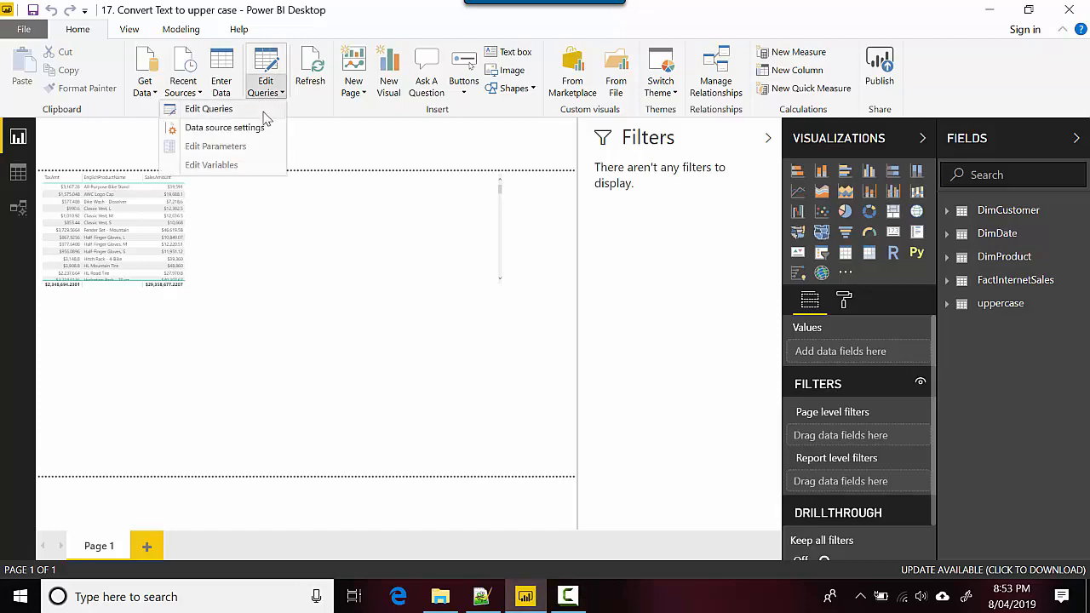
click(209, 109)
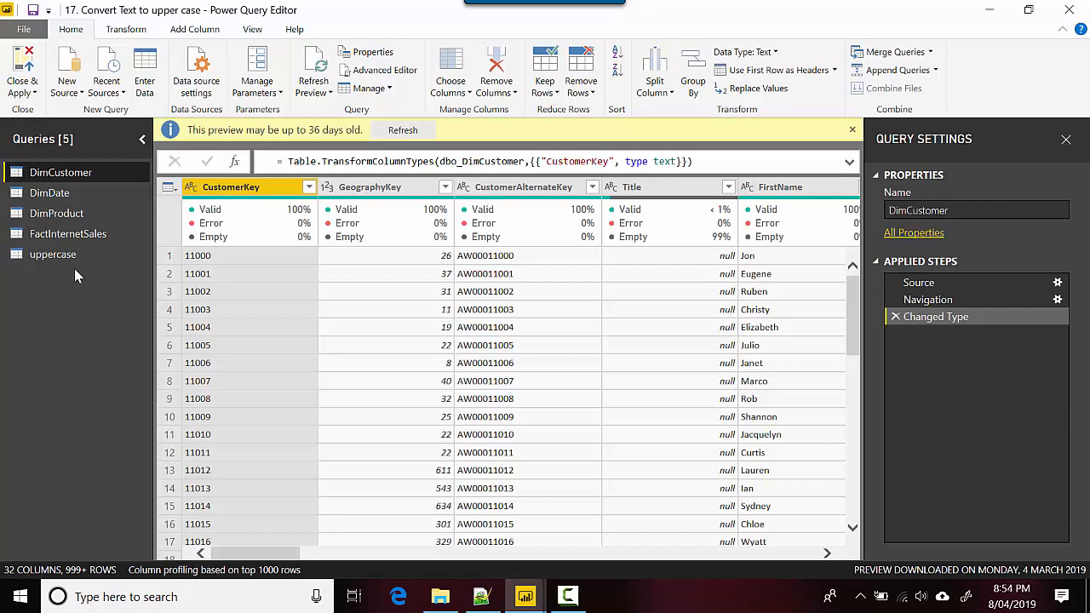
mouse_move(53, 254)
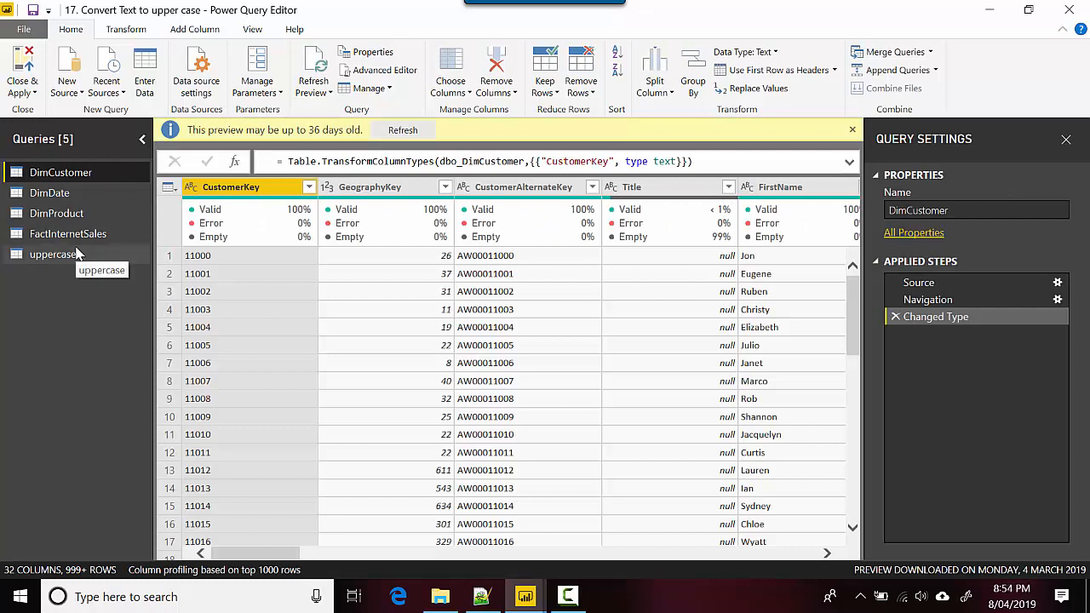
- Duplicate the Name column in the uppercase query to create 'Name - Copy'
click(53, 253)
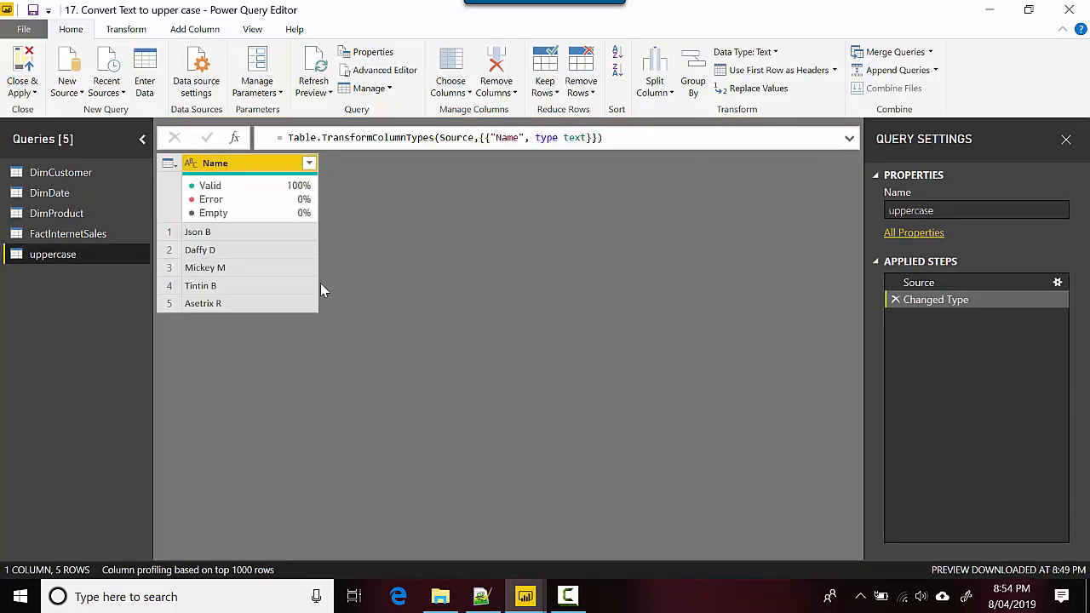
mouse_move(217, 179)
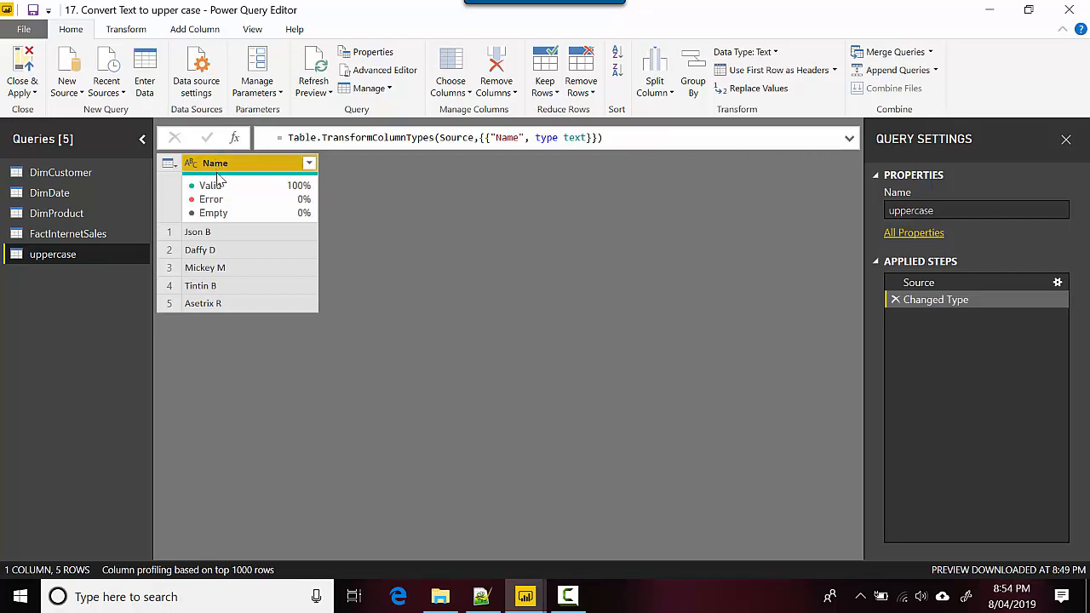
right_click(214, 163)
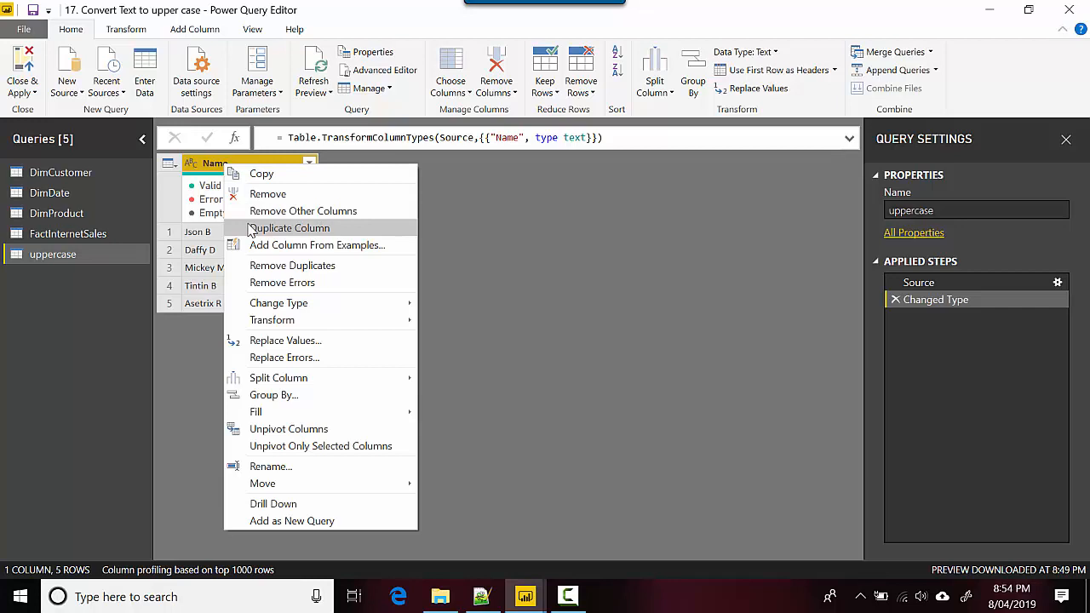
click(289, 227)
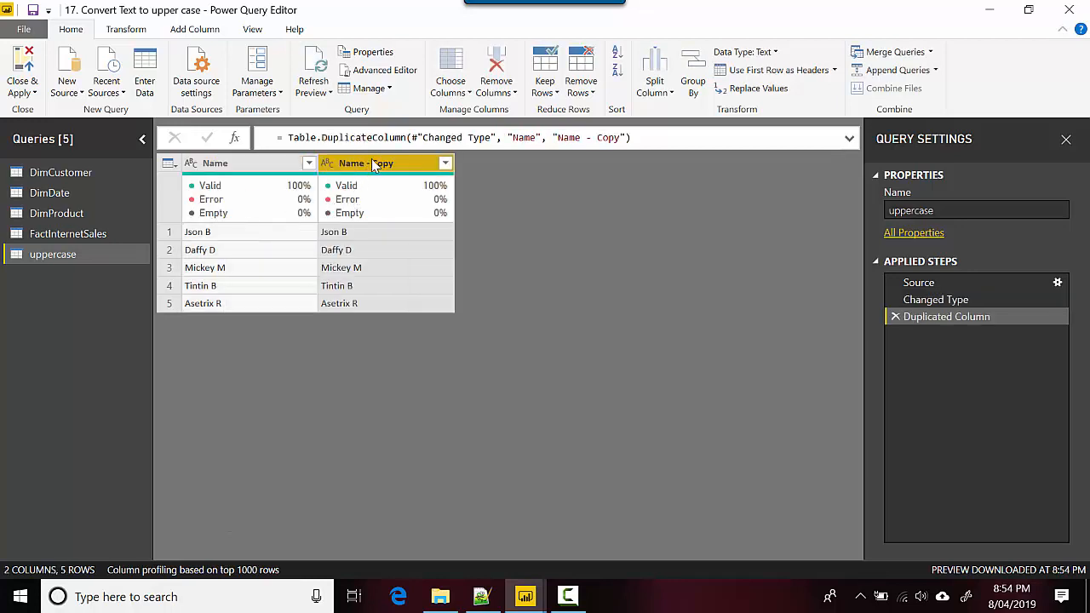
- Transform the 'Name - Copy' column values to UPPERCASE
right_click(379, 163)
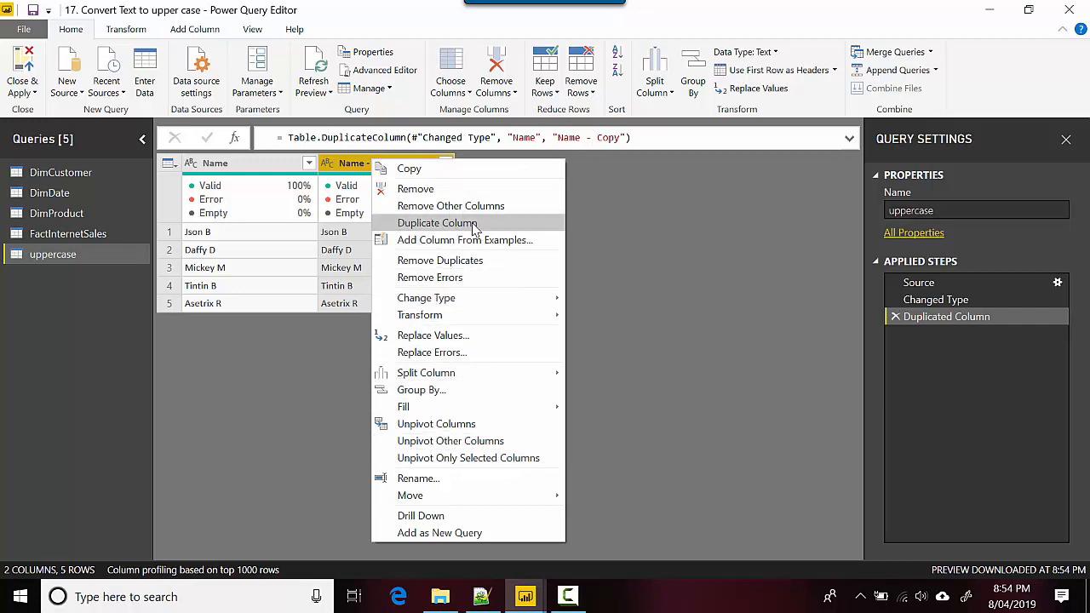
mouse_move(420, 315)
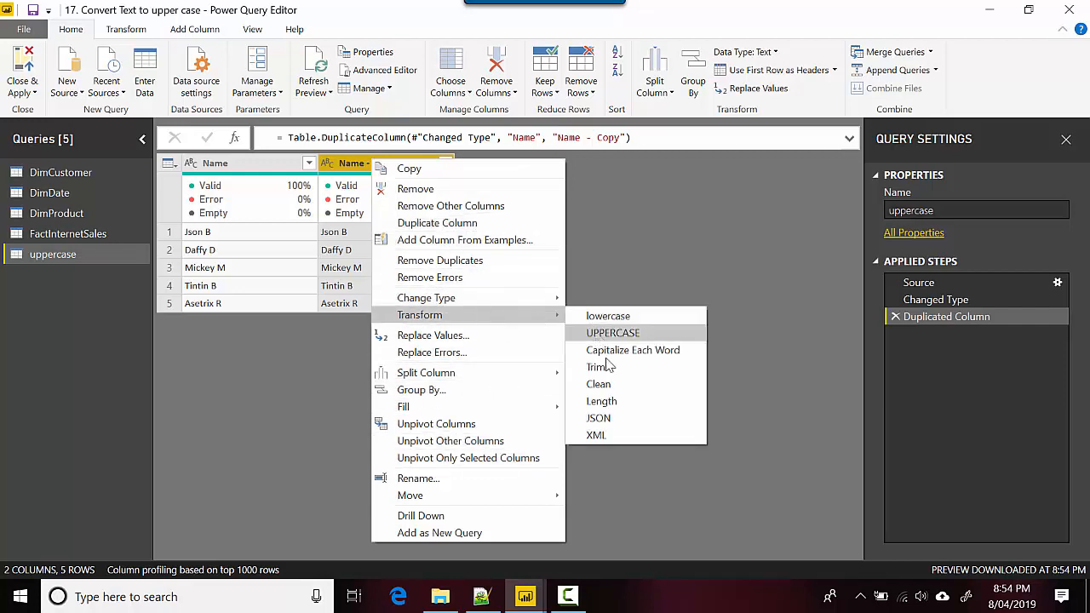
click(612, 332)
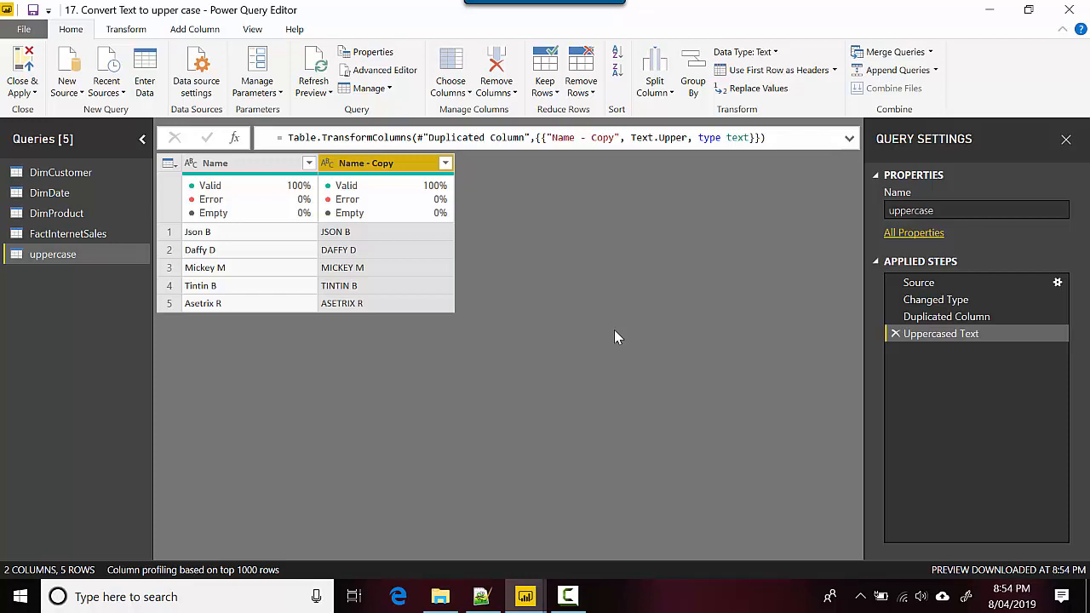
mouse_move(570, 596)
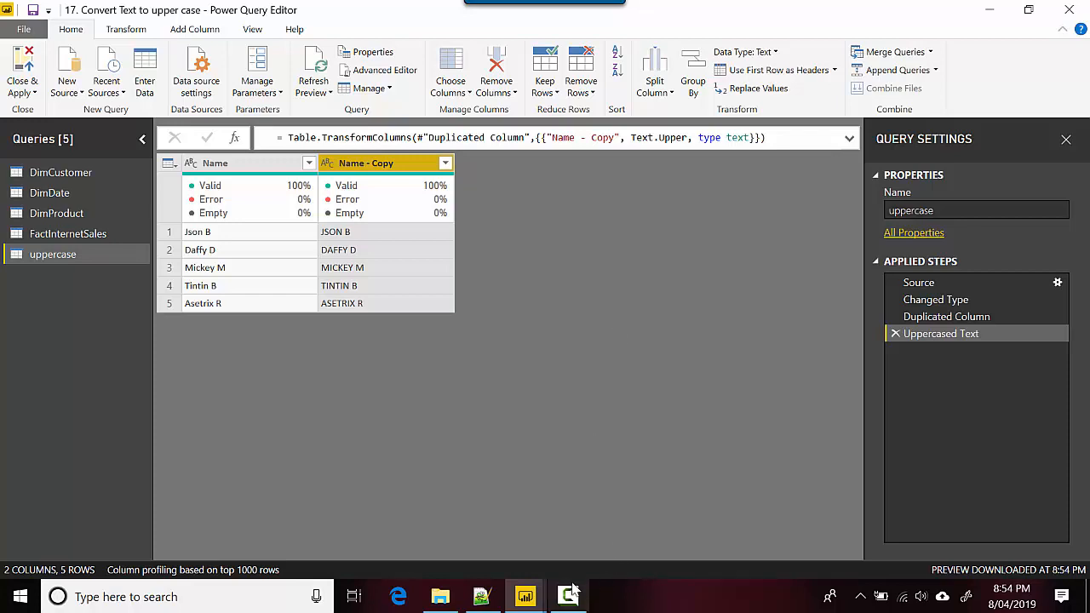